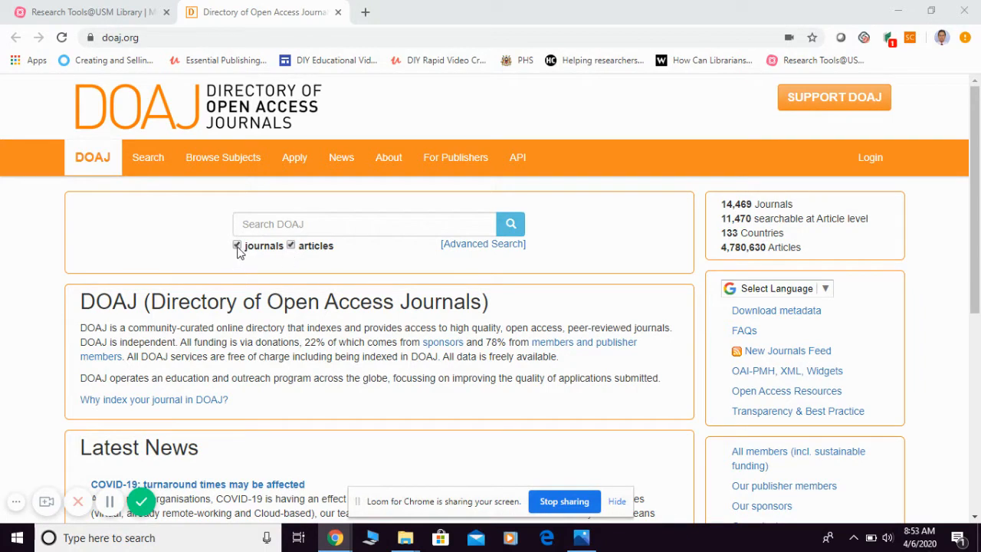
Step: Search DOAJ articles only (journals unchecked) for 'unemployment'
click(237, 246)
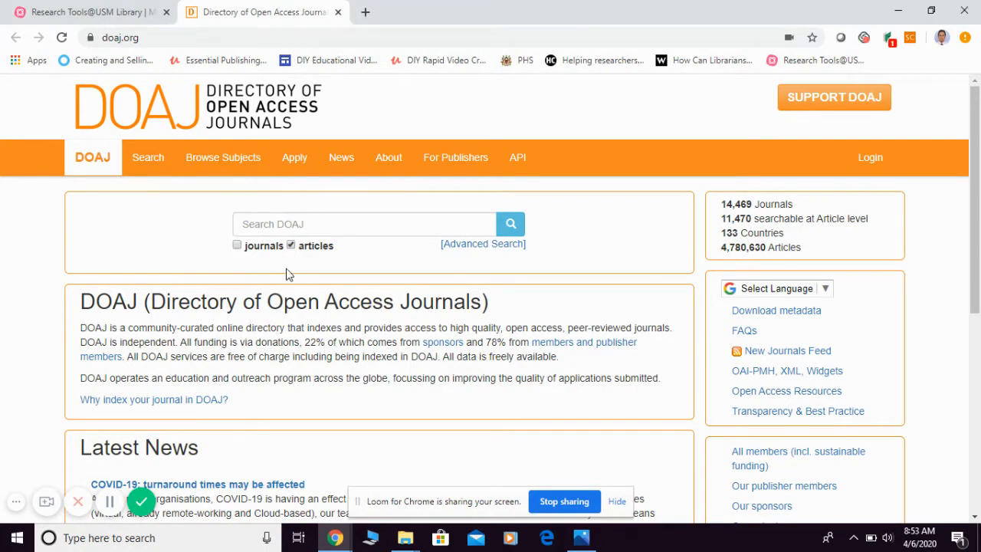
mouse_move(321, 261)
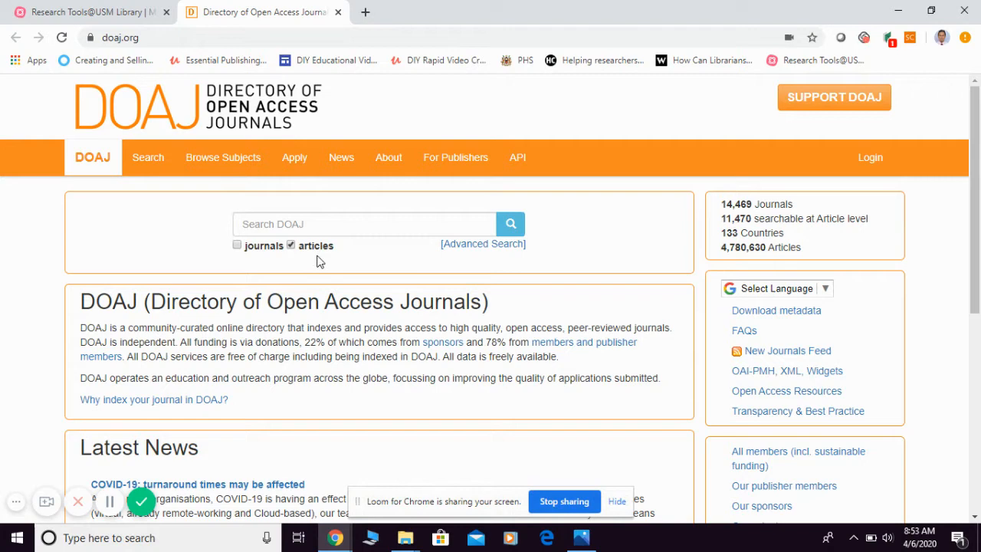
click(364, 224)
text(unemployment)
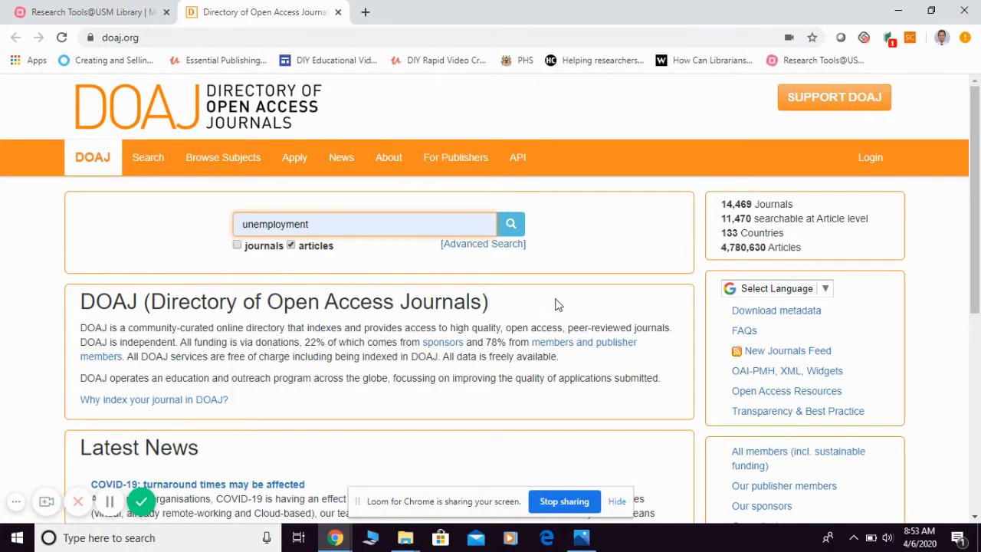
mouse_move(563, 299)
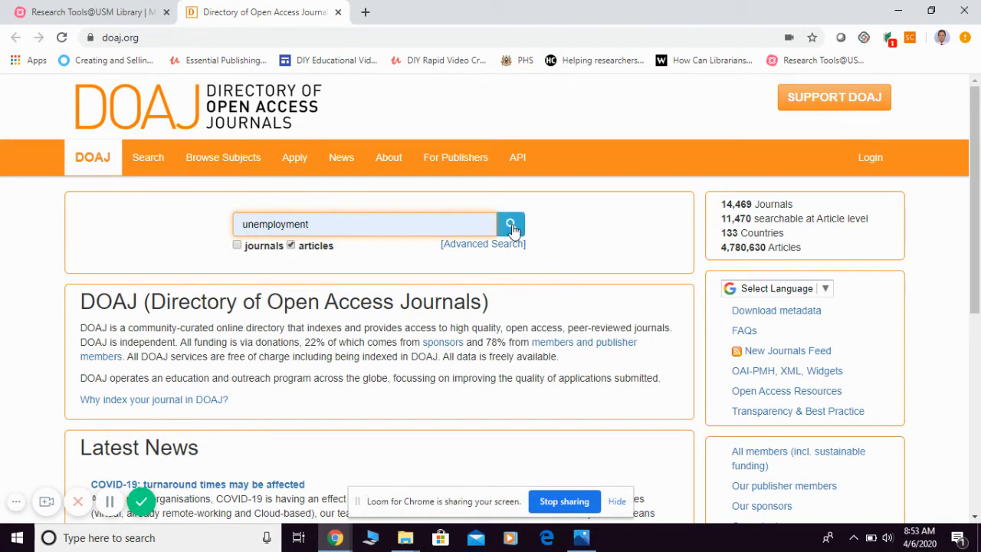
click(511, 224)
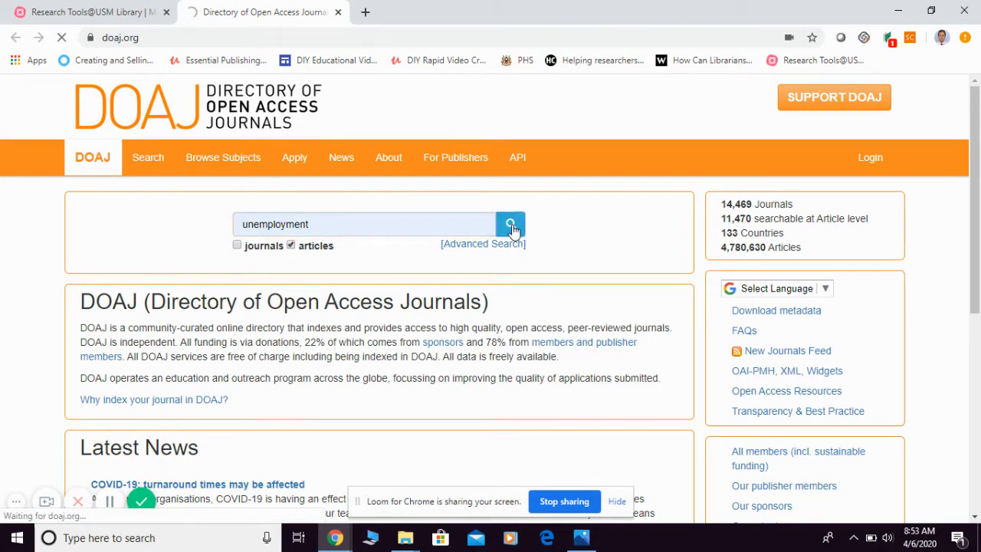
Step: Show the 6,035 unemployment article results 100 per page
click(511, 224)
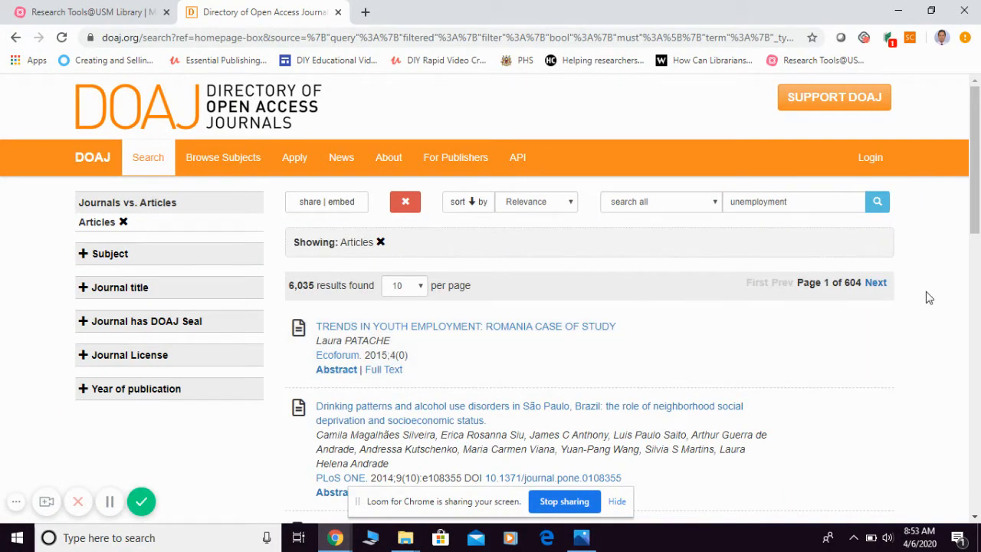
mouse_move(431, 348)
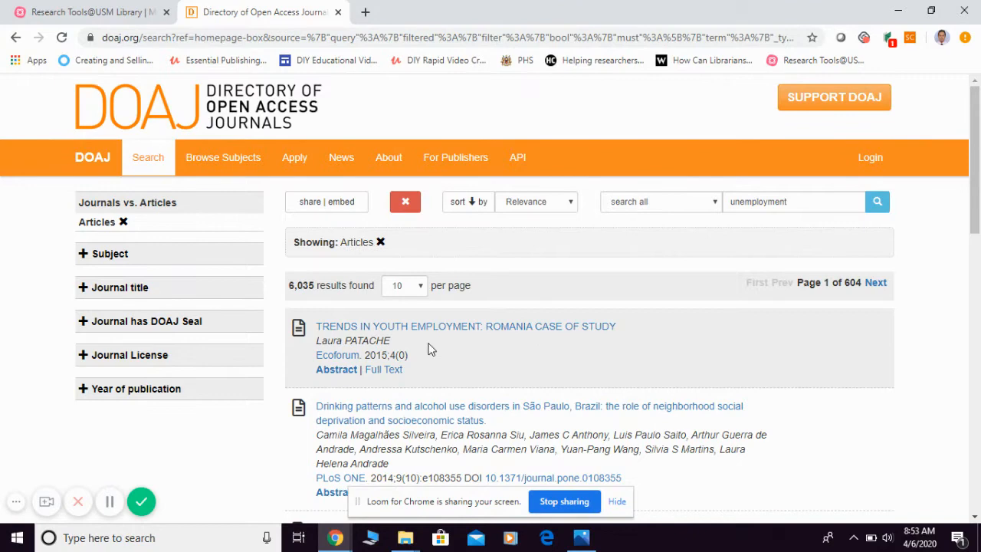
double_click(301, 286)
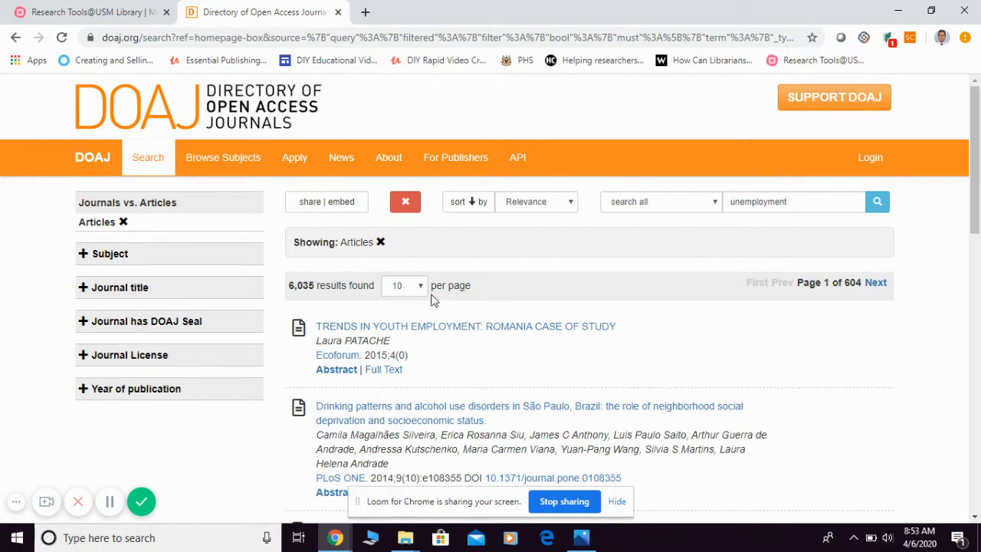
click(404, 285)
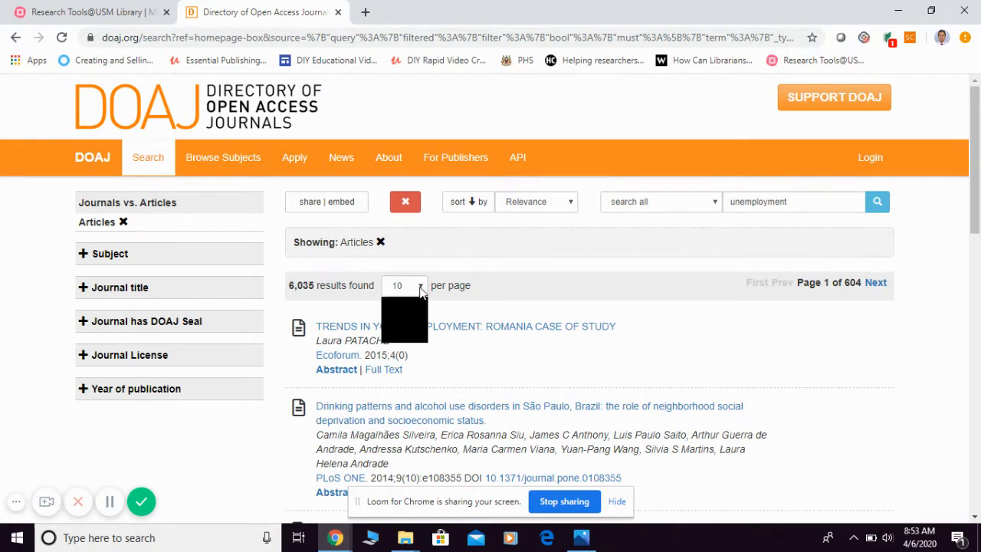
click(404, 285)
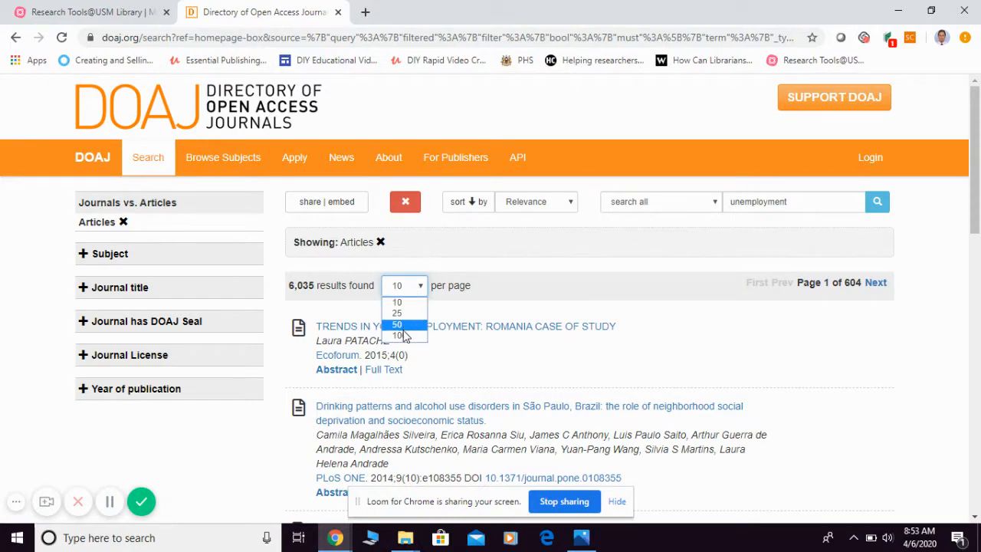
click(396, 337)
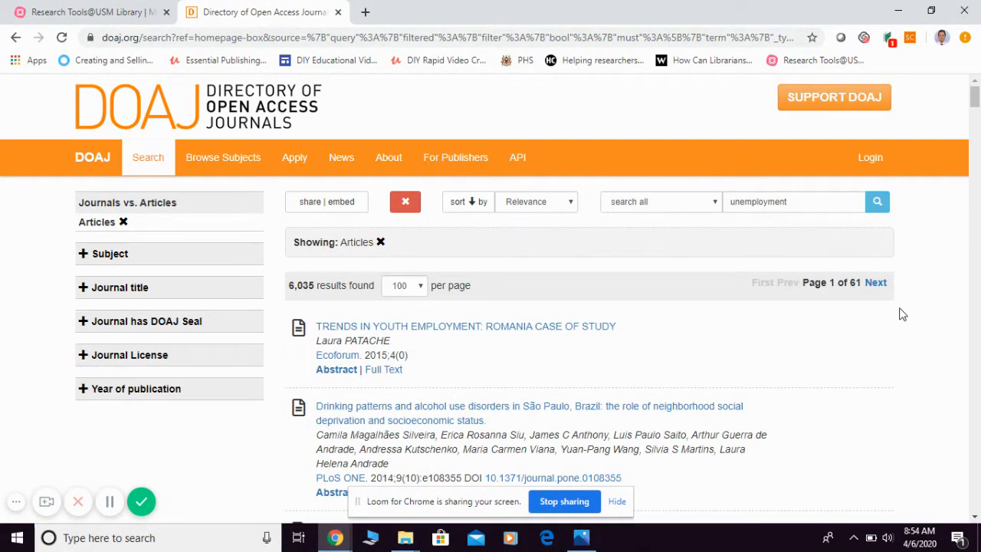
mouse_move(261, 259)
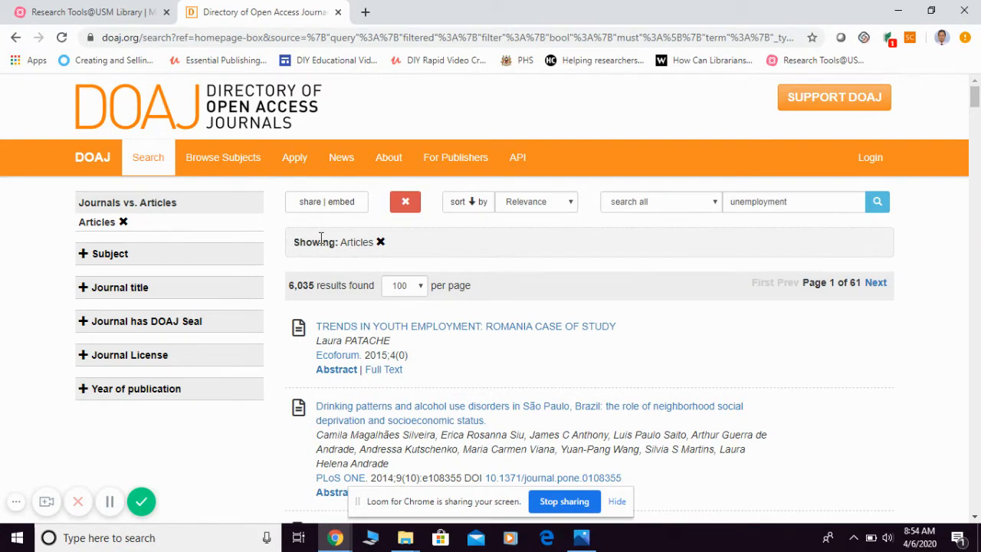
mouse_move(202, 251)
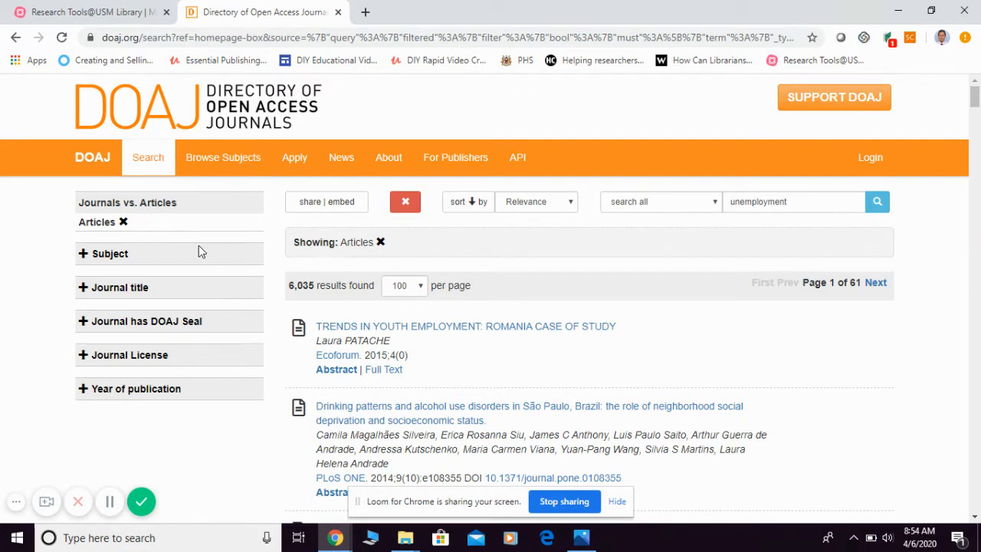
mouse_move(142, 253)
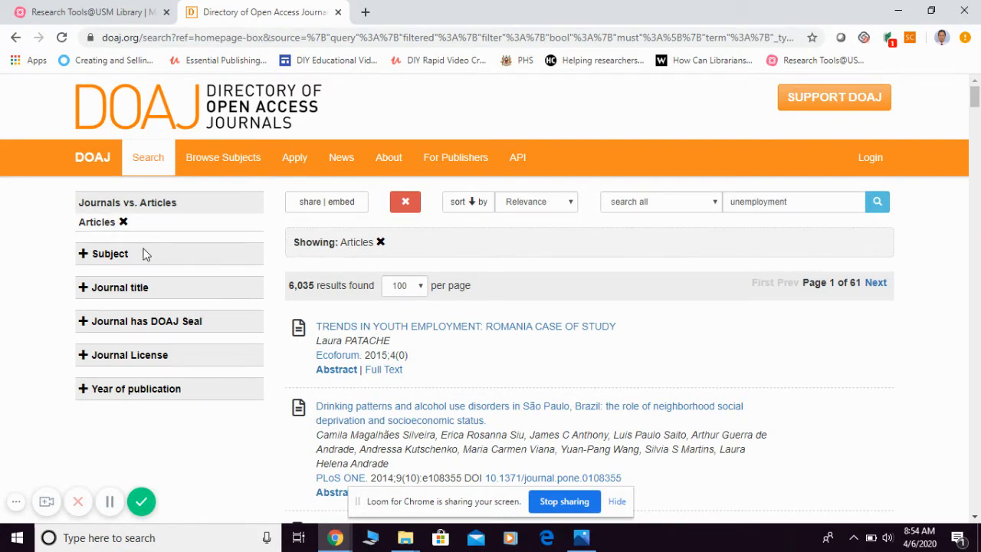
mouse_move(103, 263)
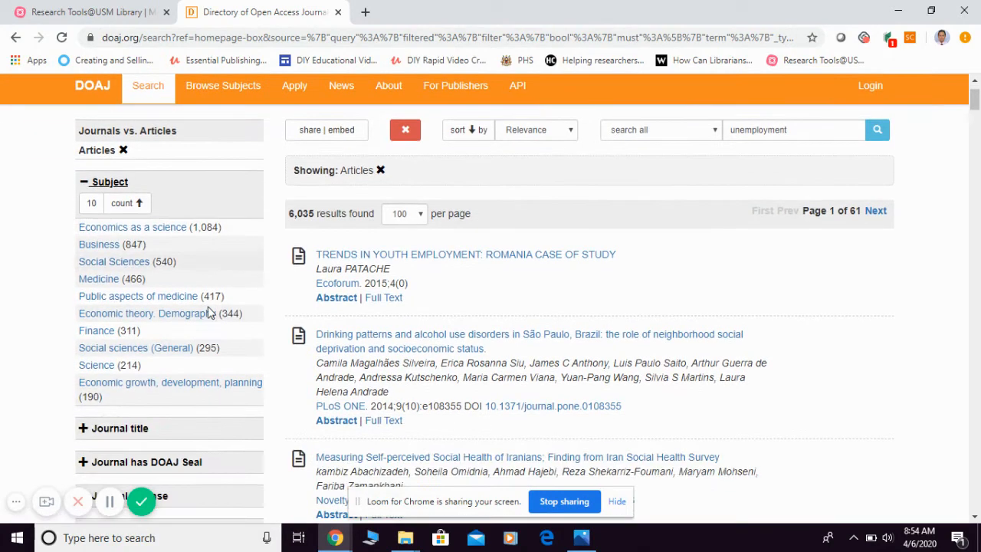
Step: Expand the DOAJ Seal and Journal License filters in the left facet panel
scroll(down, 3)
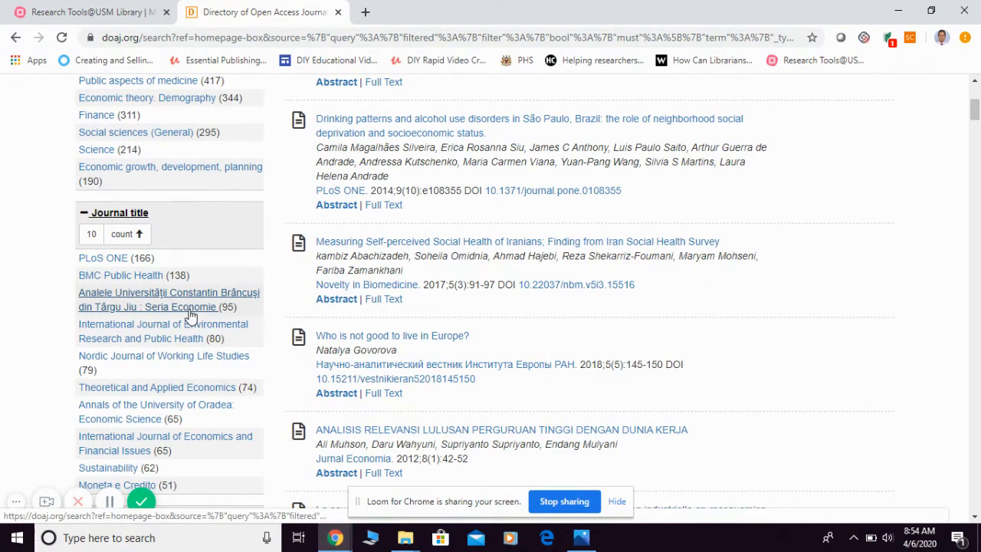
scroll(down, 3)
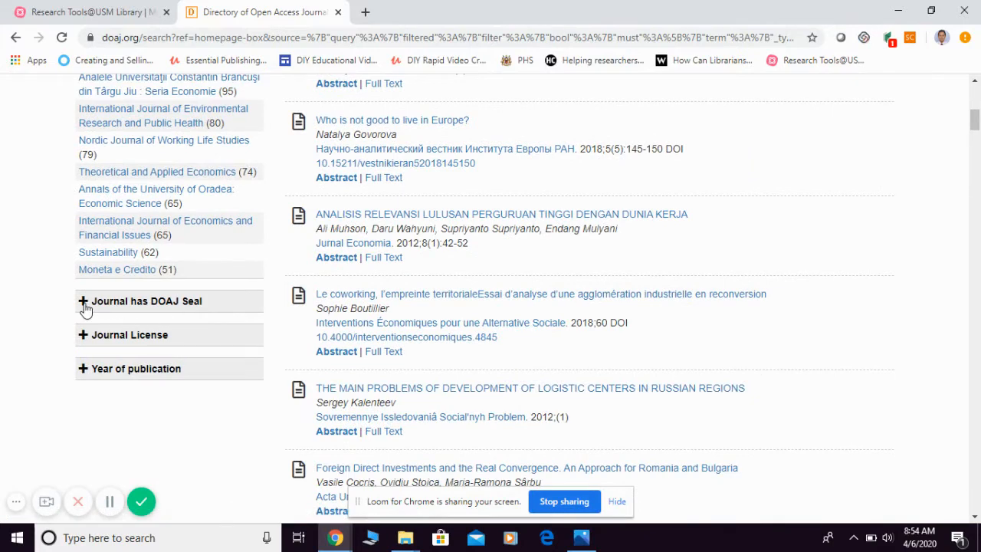
click(84, 301)
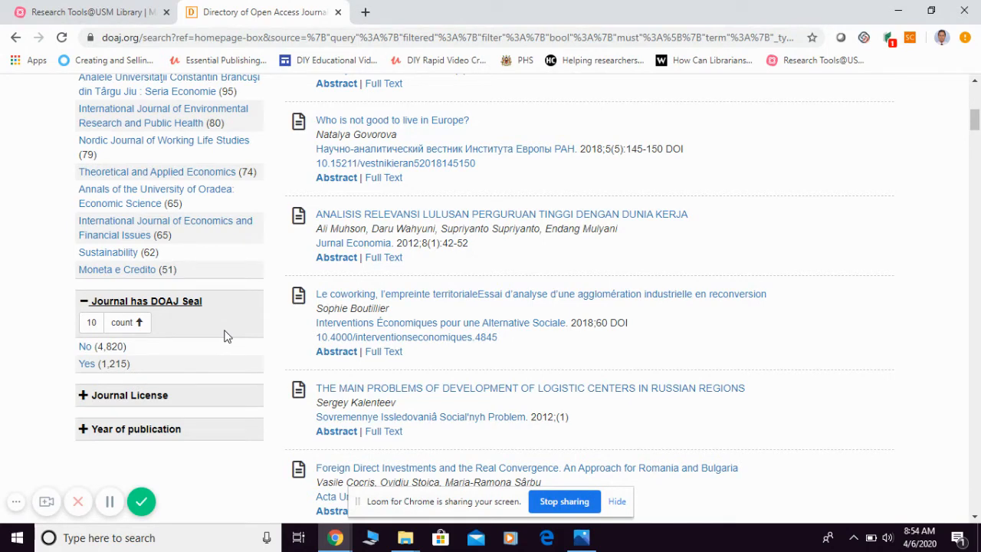
scroll(down, 3)
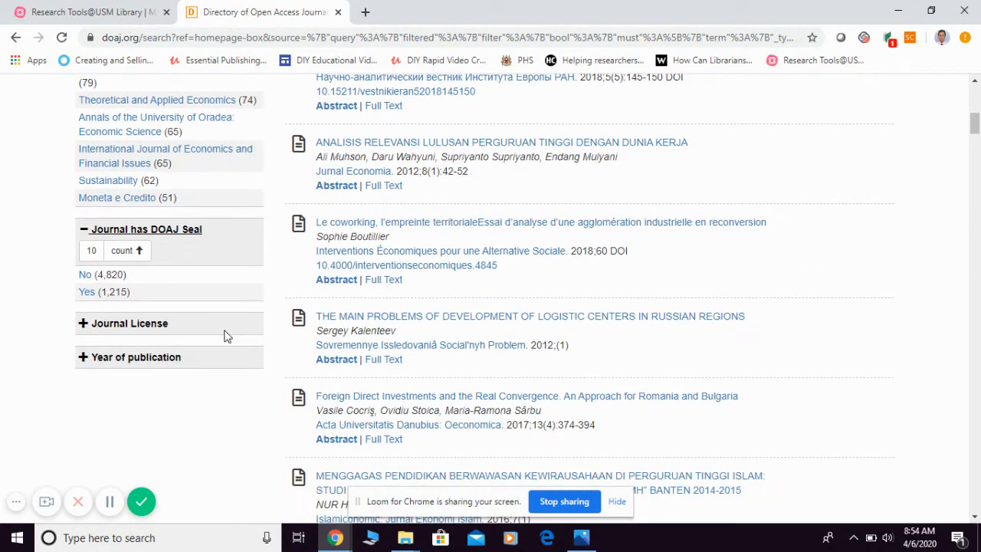
click(128, 322)
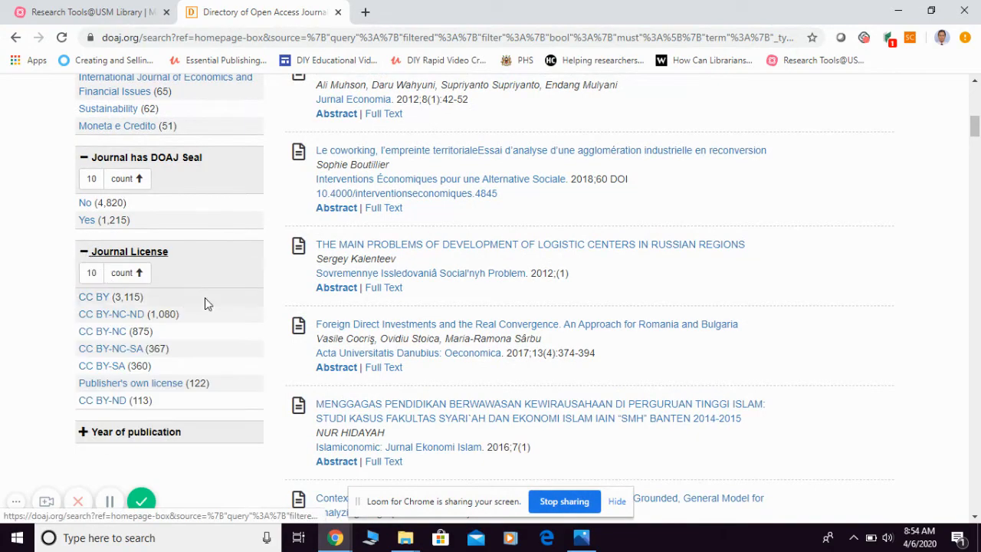
scroll(down, 3)
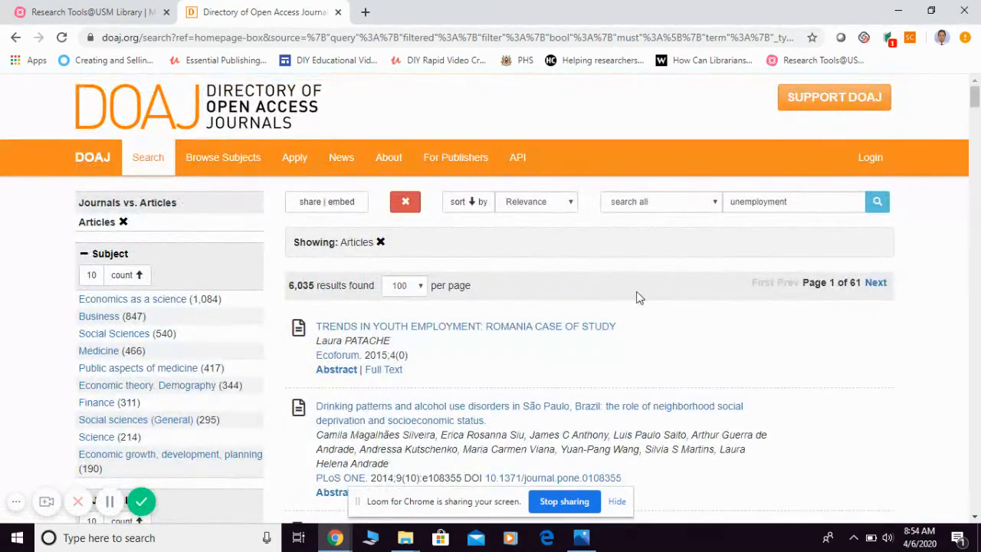
mouse_move(575, 213)
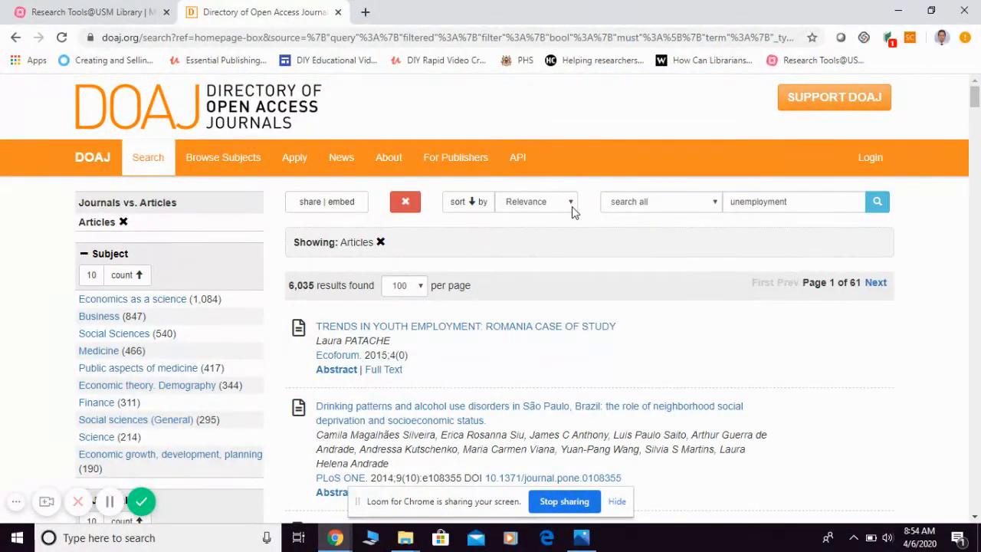
Step: Sort the results by 'Article: Publication date', newest first
click(537, 202)
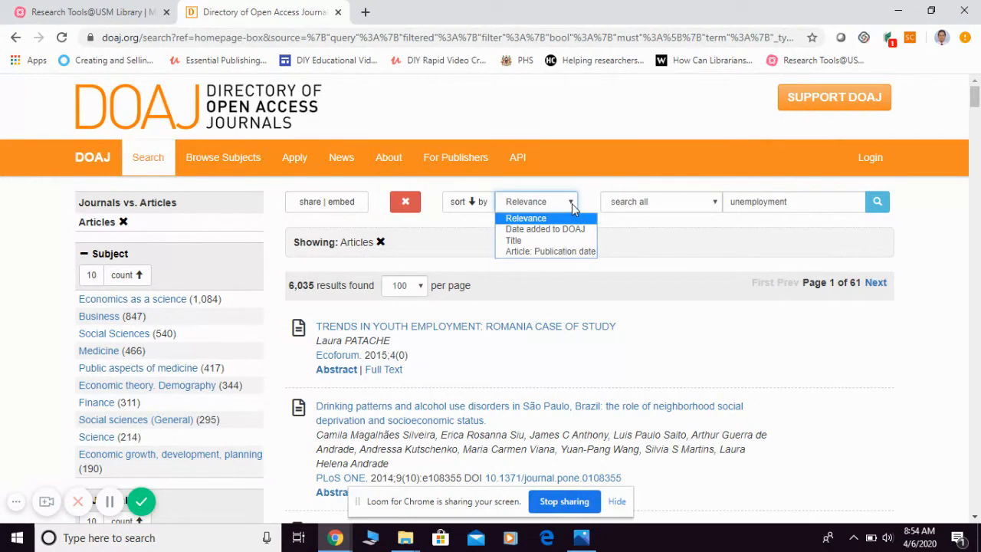
mouse_move(541, 229)
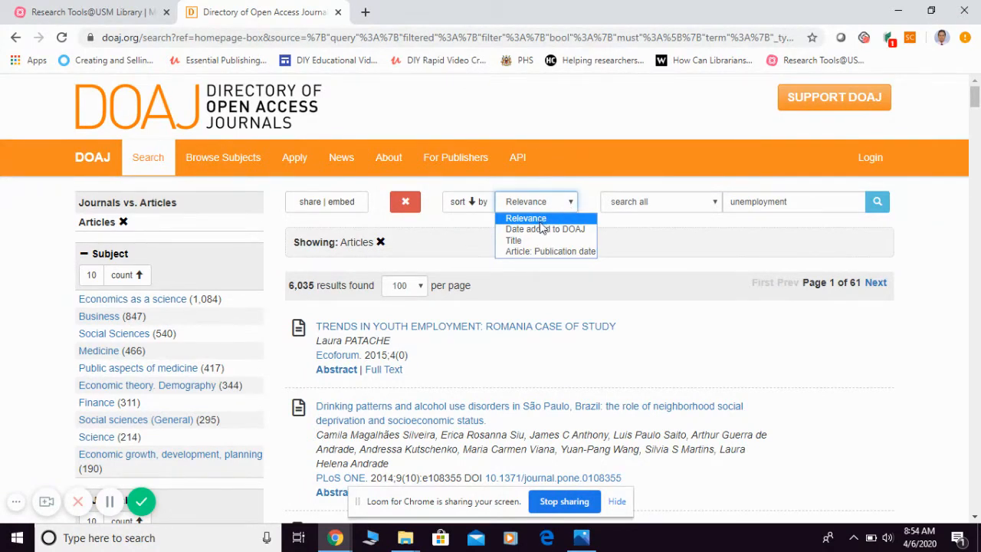
mouse_move(550, 252)
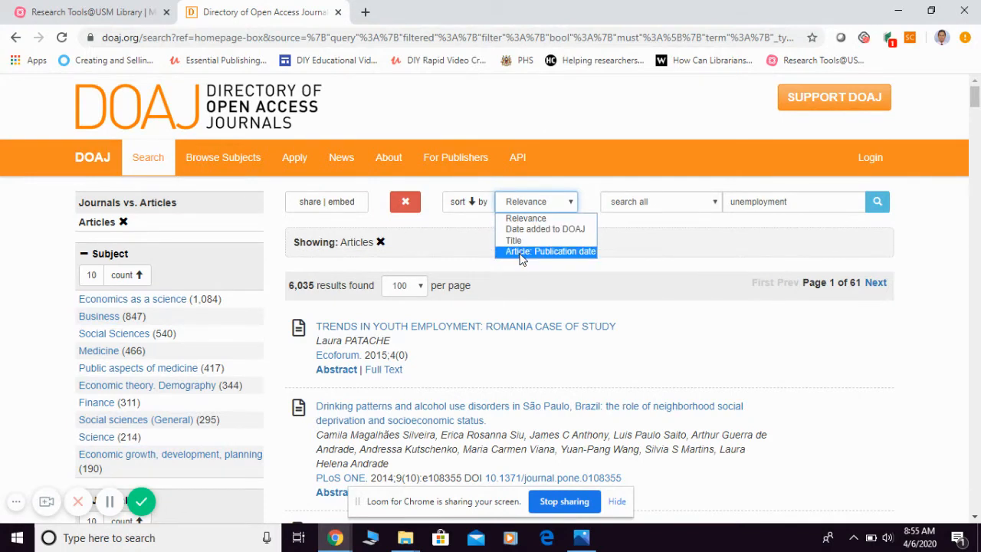
click(549, 251)
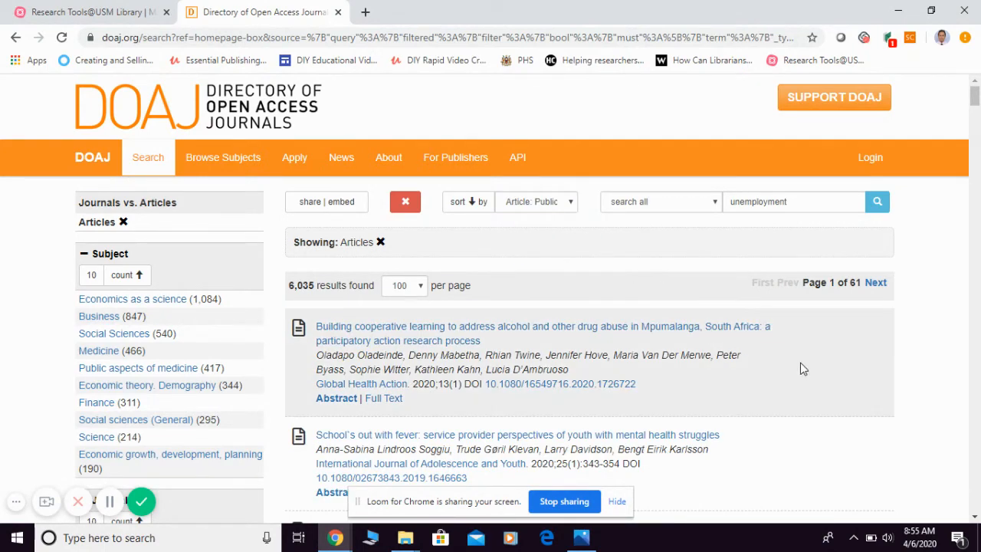
mouse_move(926, 343)
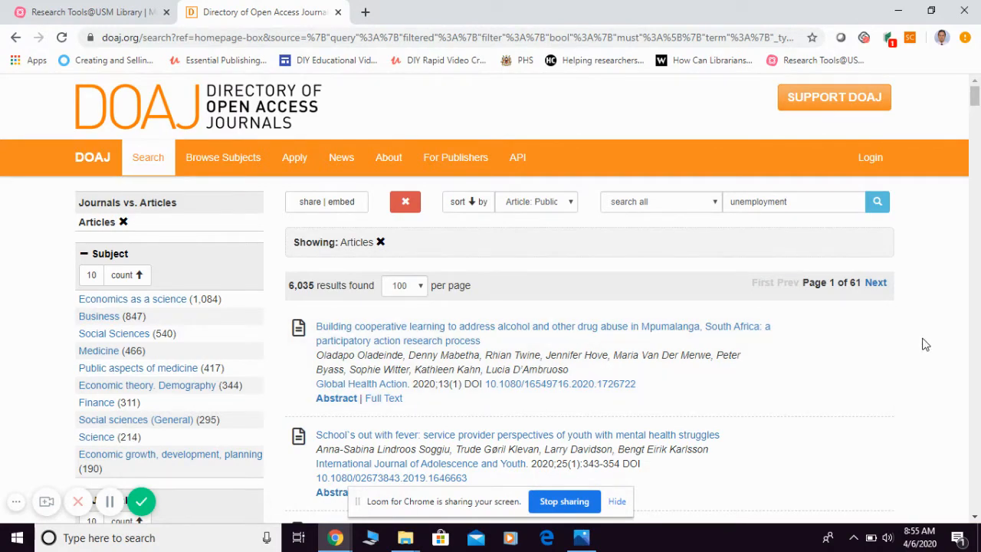
Step: Open the first result's full text, the 2020 Mpumalanga article, on Taylor & Francis
scroll(down, 3)
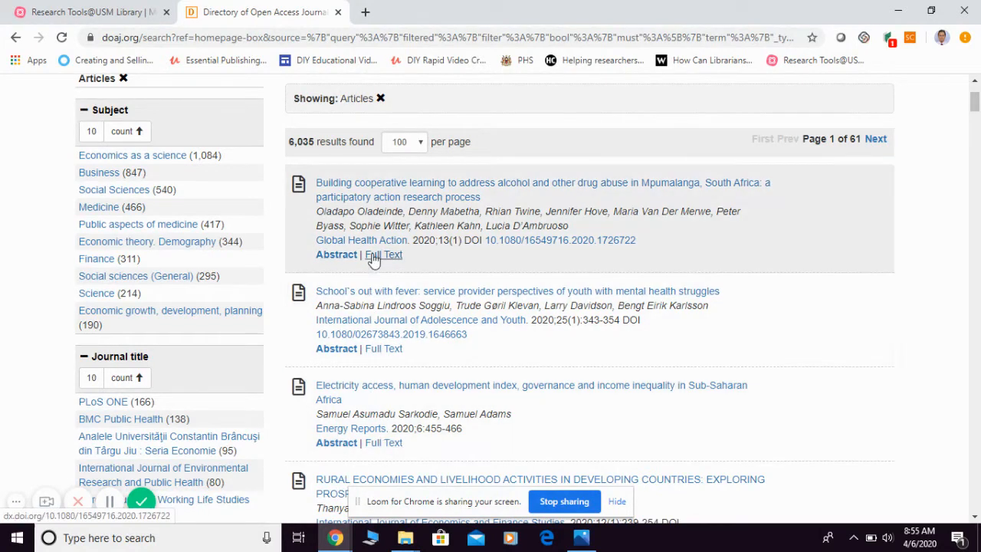
click(383, 254)
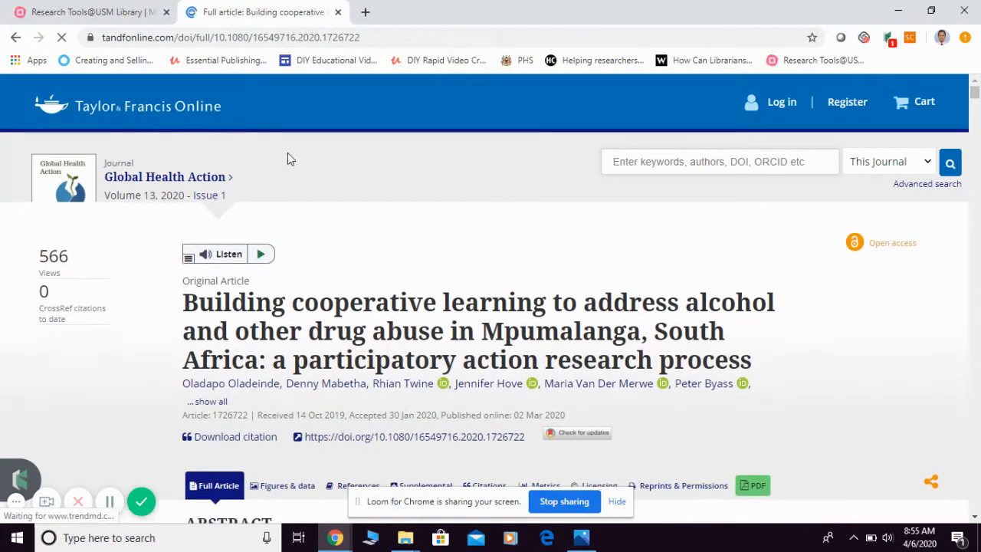
Step: Open the Mpumalanga article's 16-page PDF from the article toolbar
scroll(down, 3)
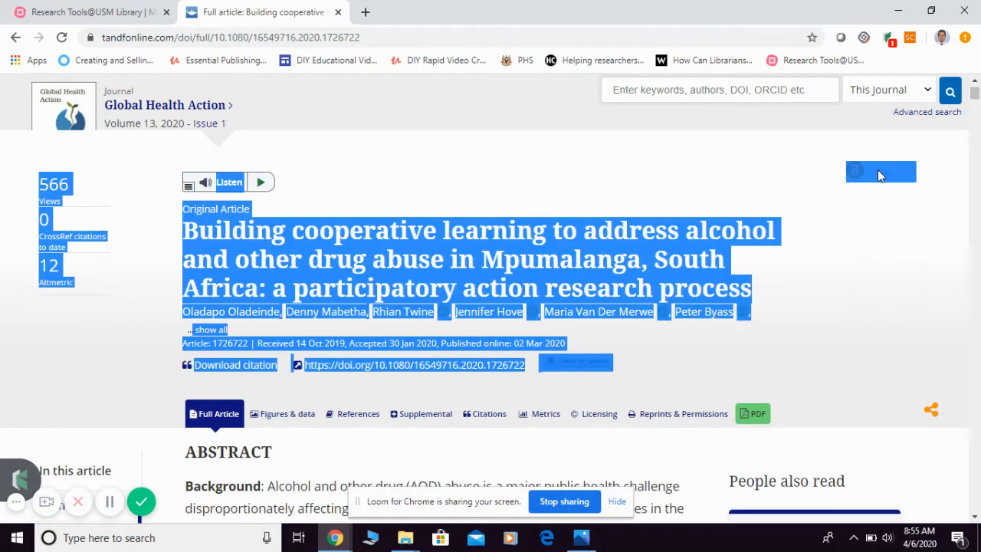
scroll(down, 3)
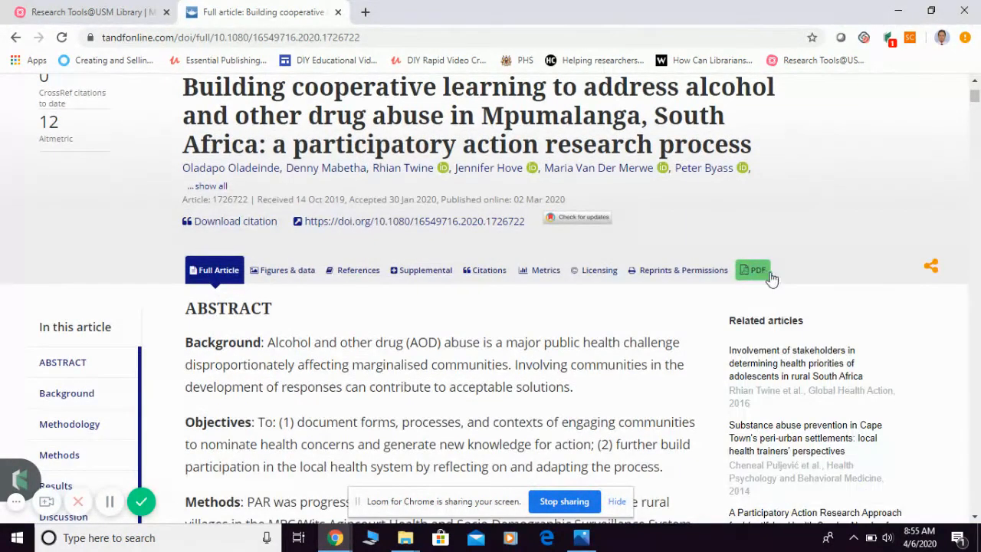
mouse_move(754, 270)
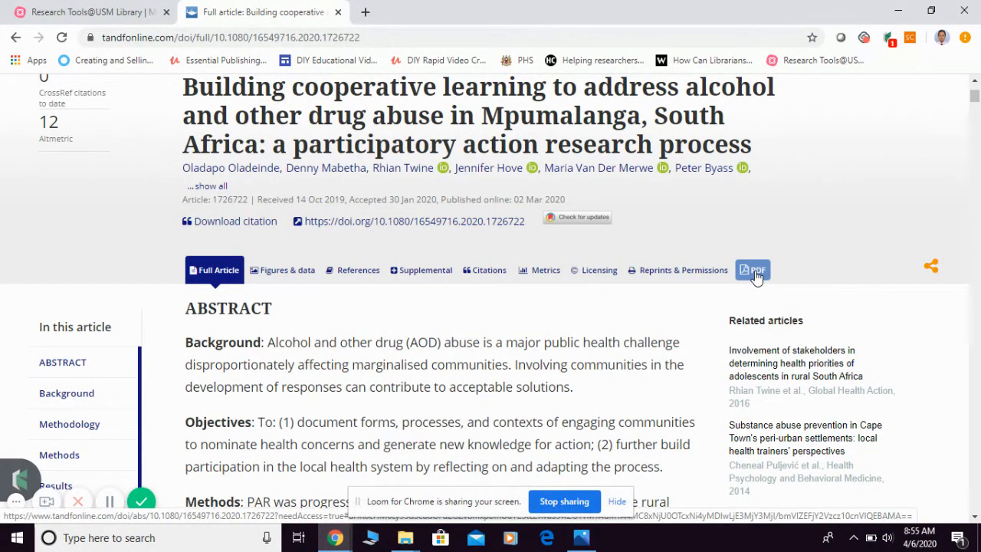
click(752, 270)
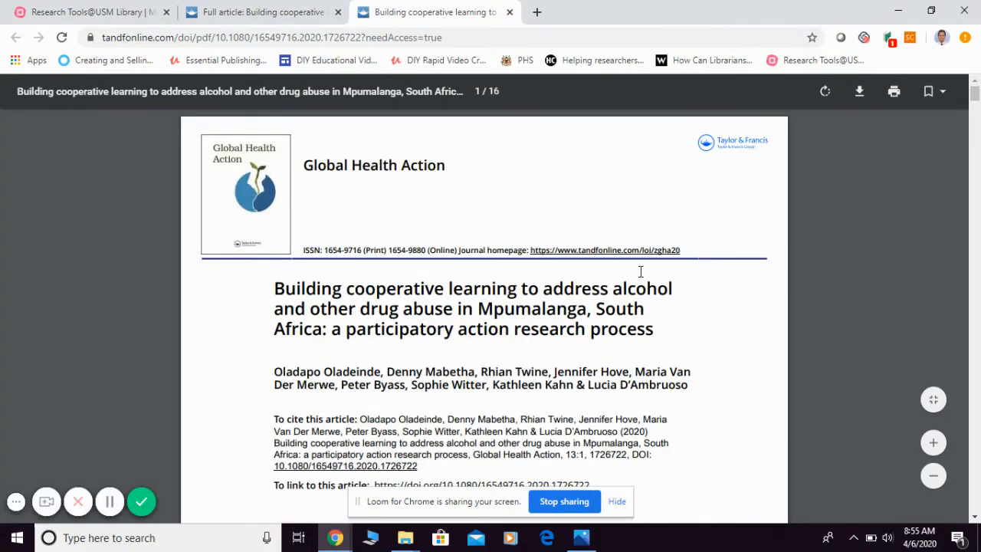
Step: Switch to the 'Full article' tab to head back toward the DOAJ search
scroll(down, 3)
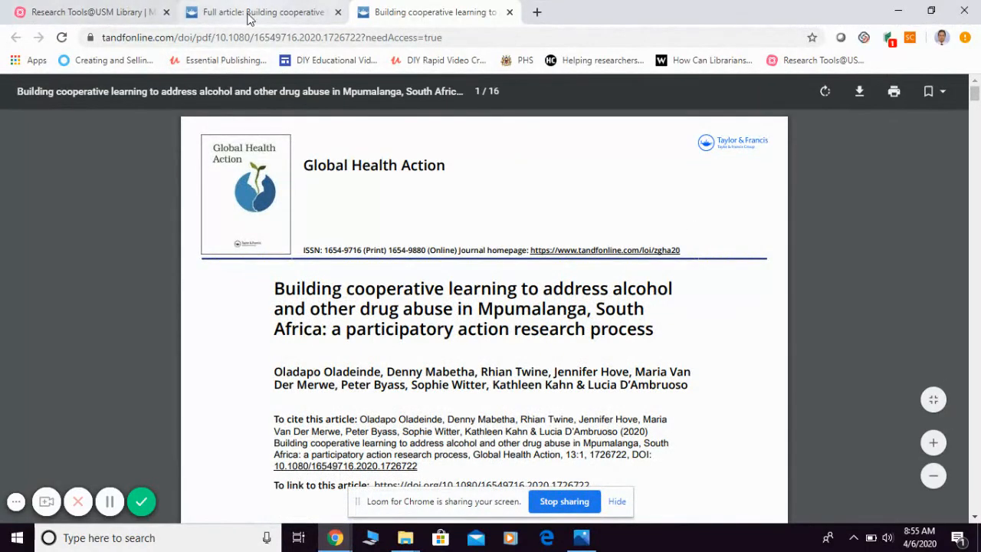
mouse_move(265, 12)
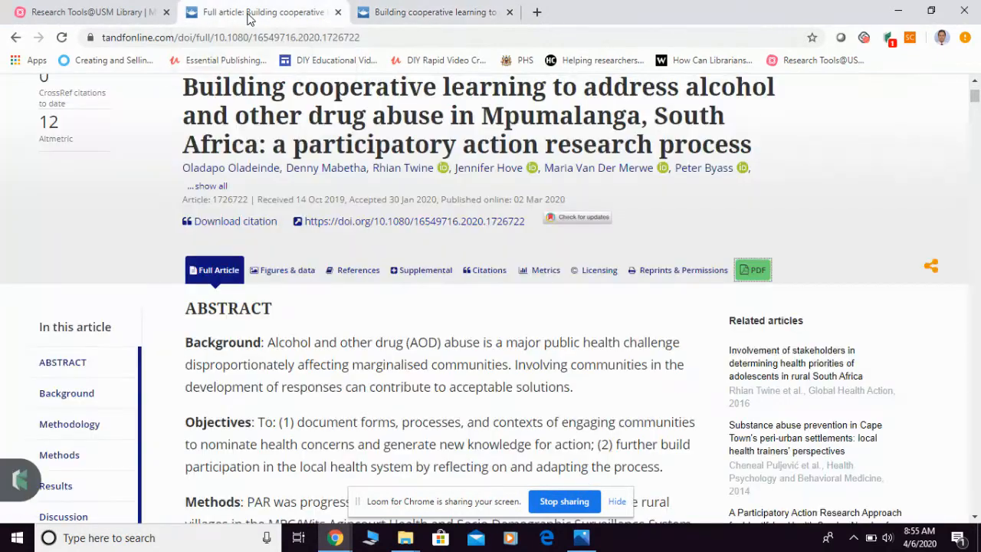
click(261, 13)
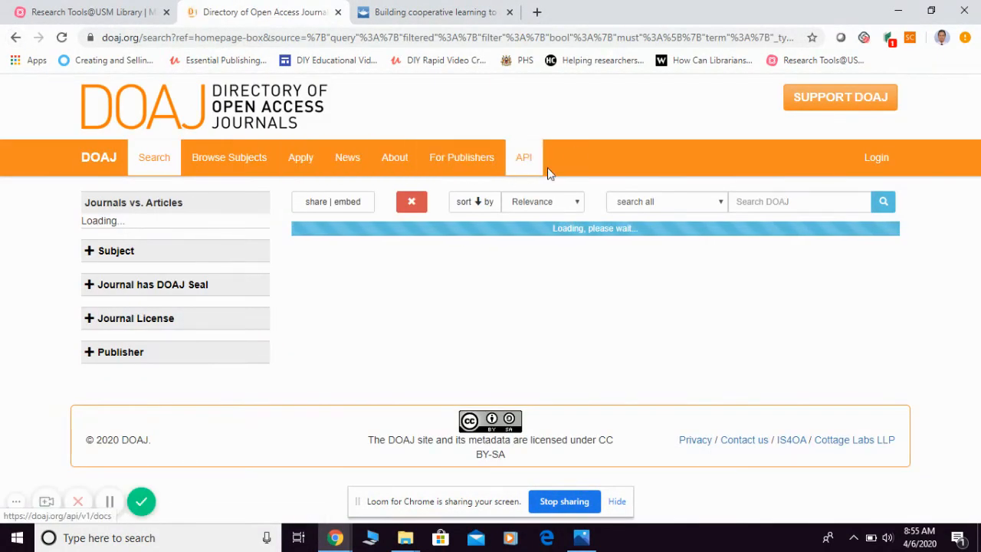